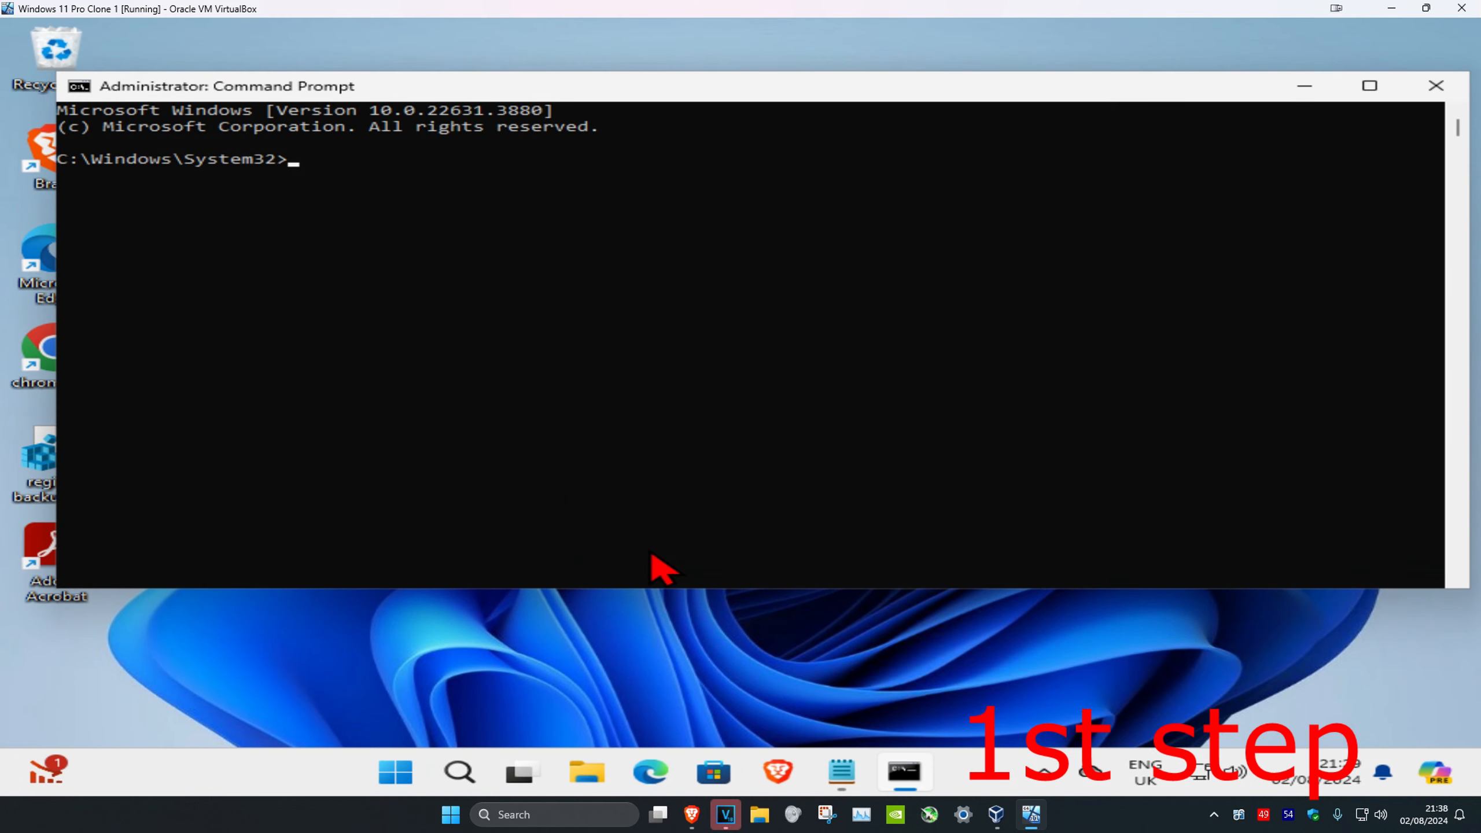
Step: Change to the drive root with 'cd \' and run 'set devmgr_show_nonpresent_devices=1'
type("c")
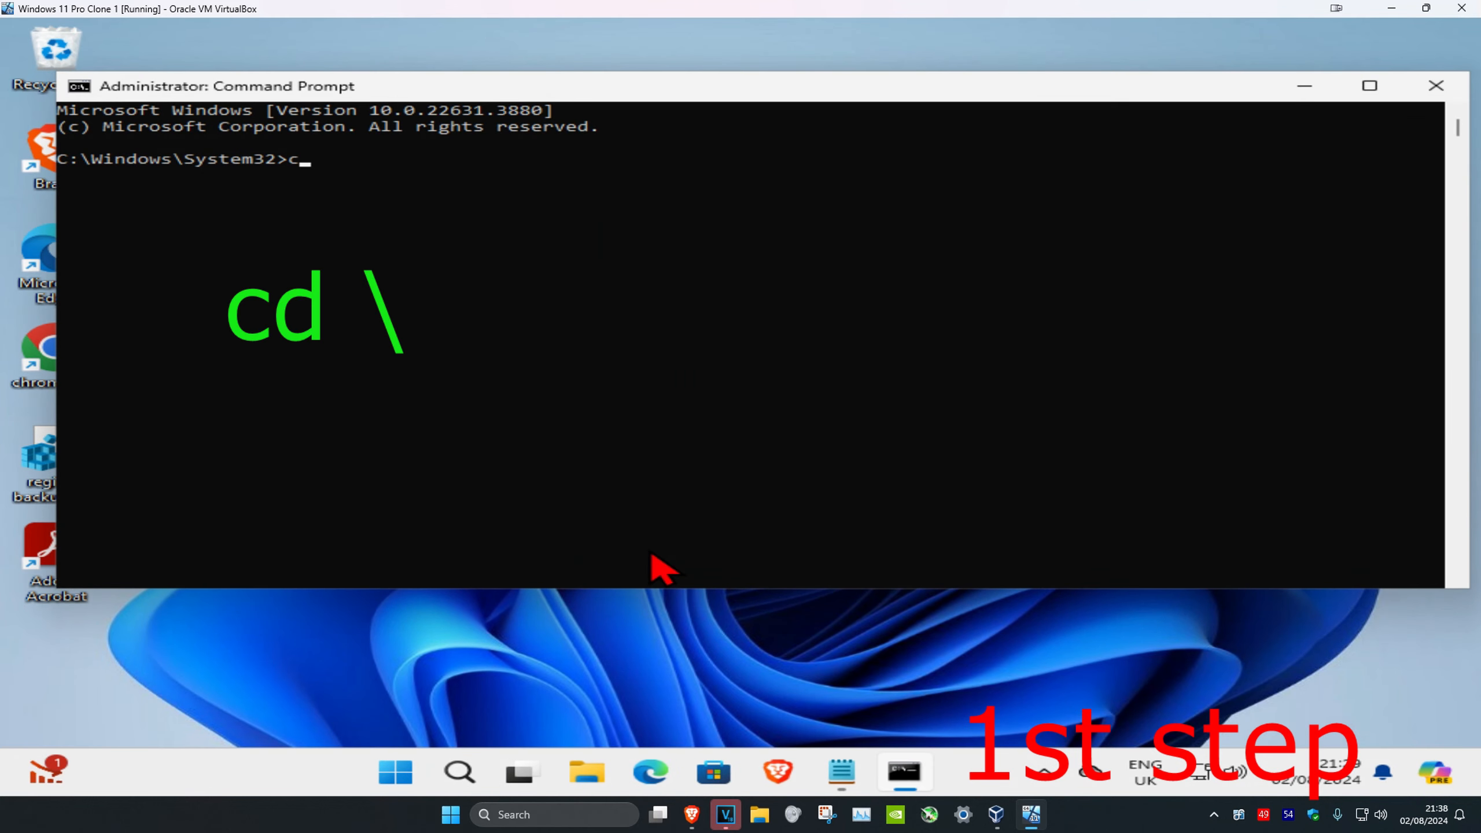
type("d \\")
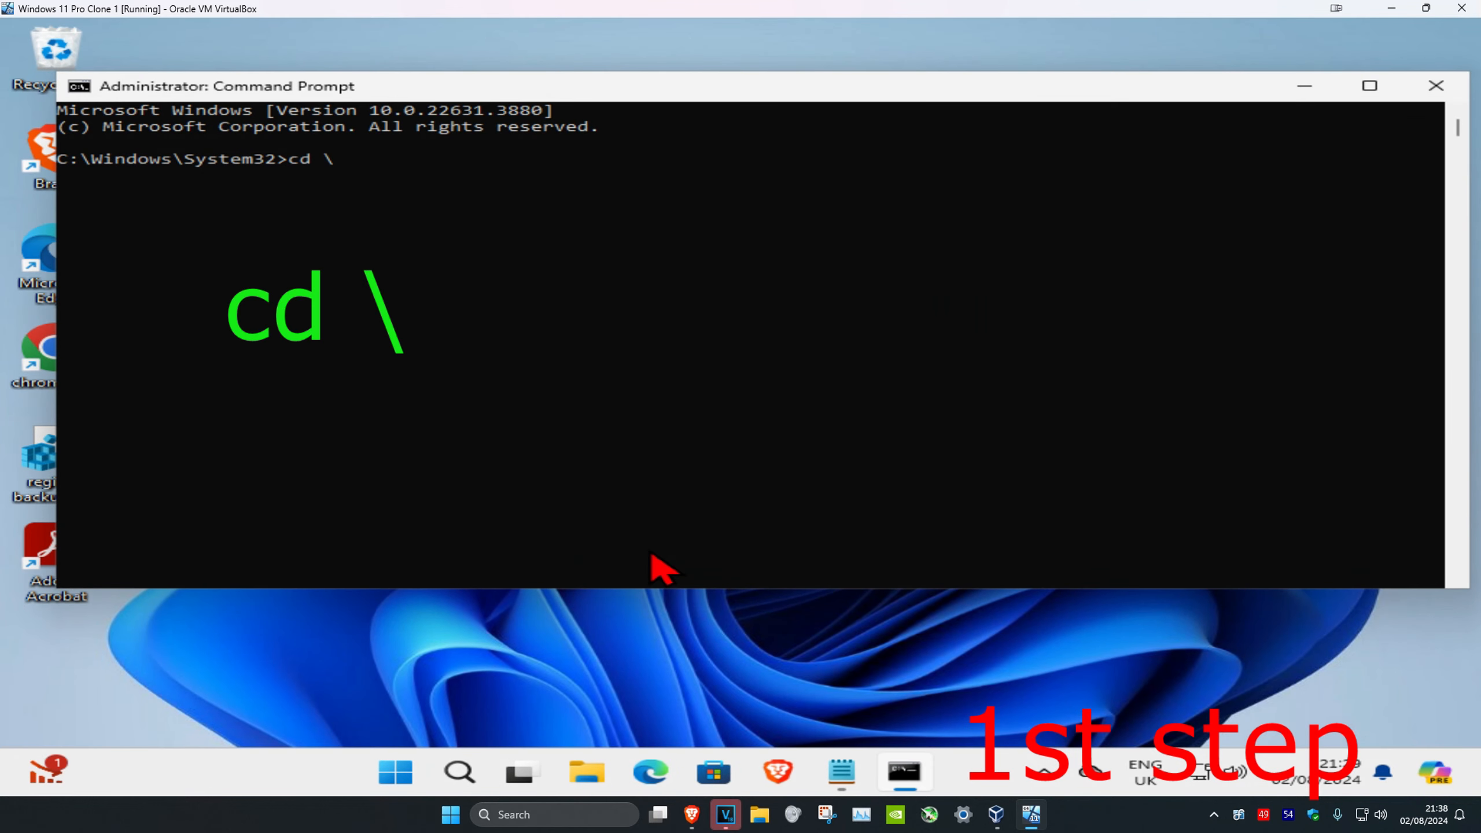
type("set devmgr_show_nonpresent_devices")
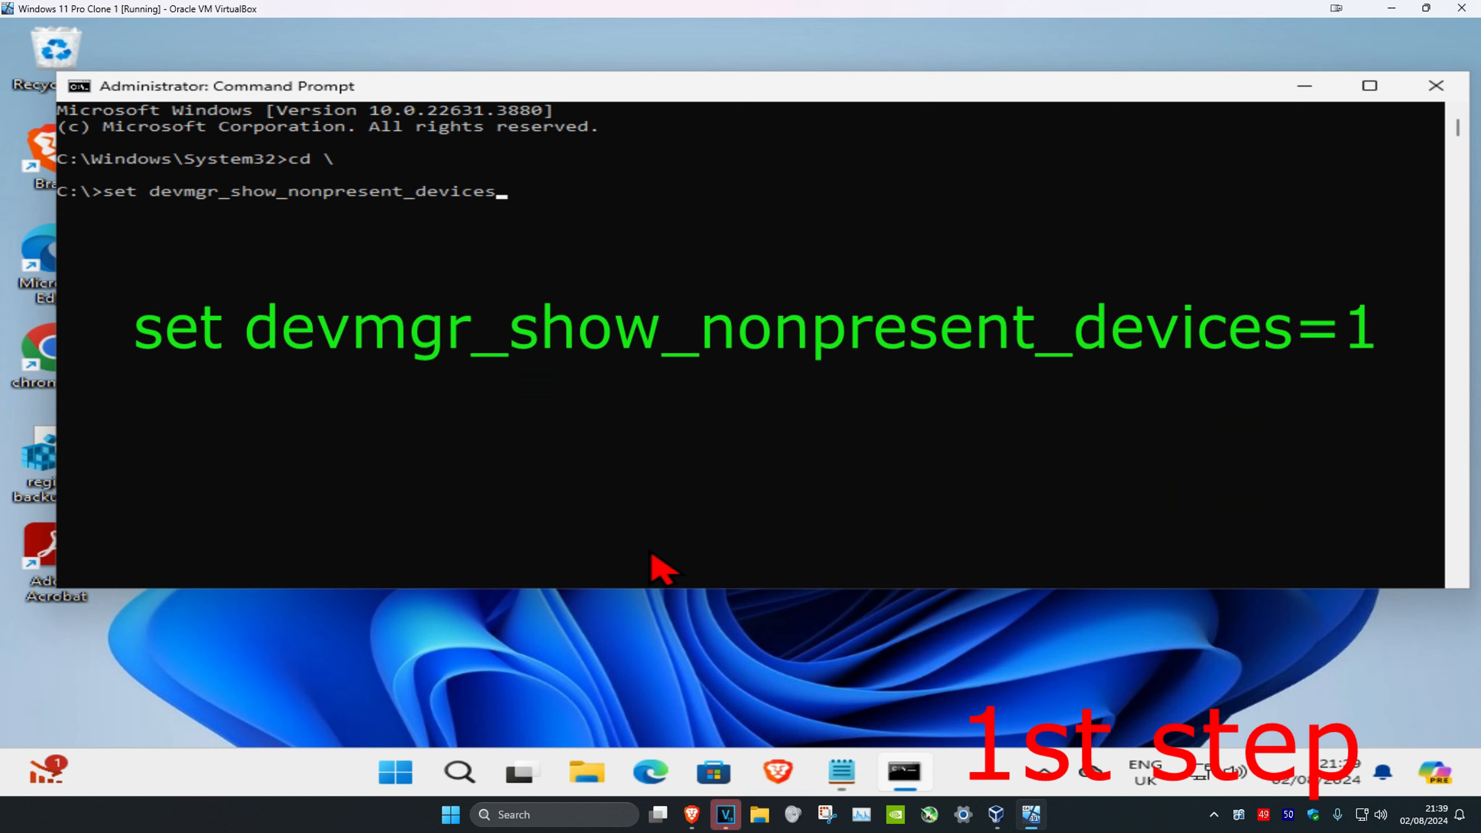
key("Return")
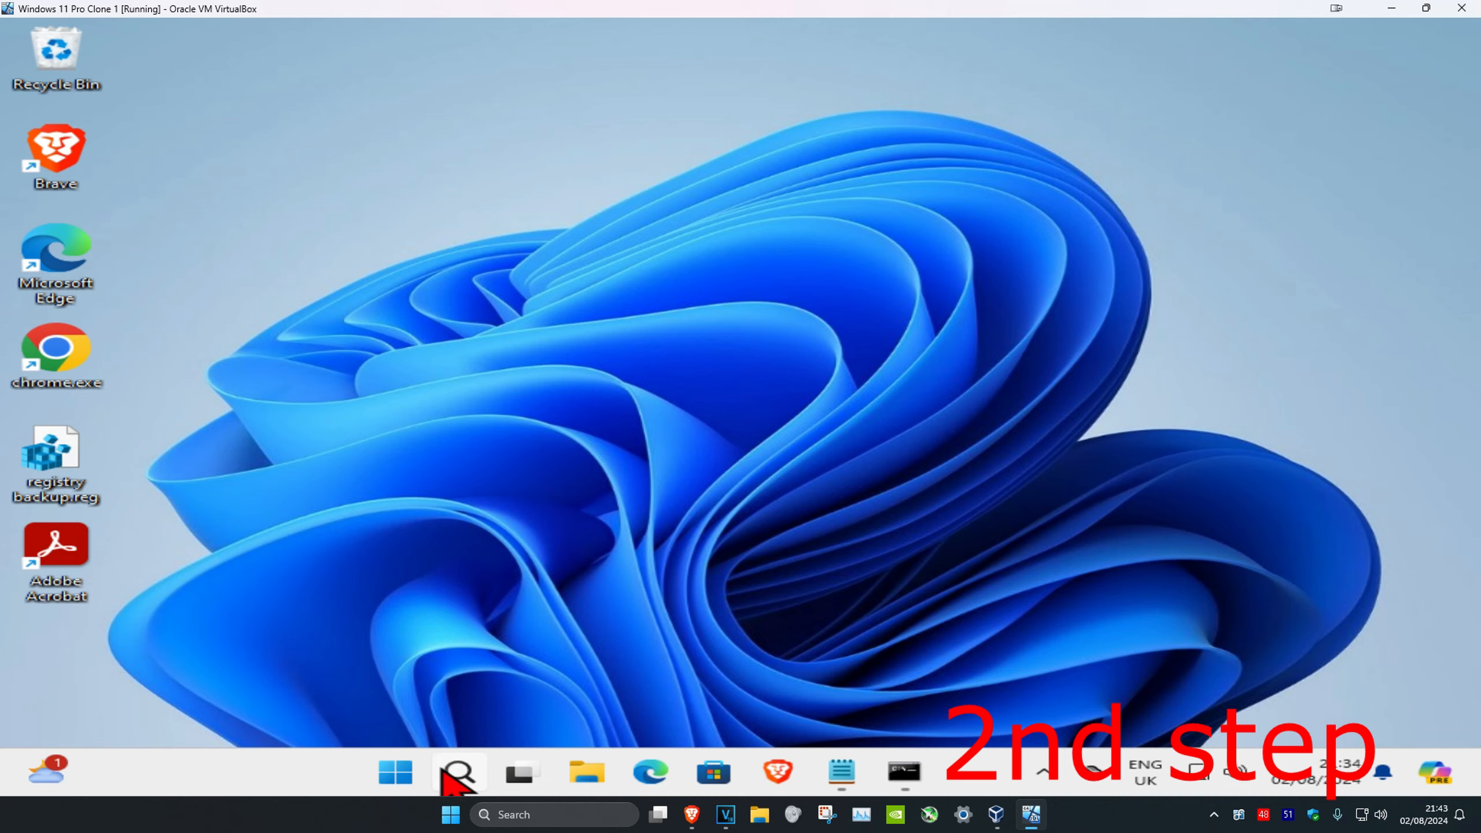
Step: Open Device Manager, enable View > Show hidden devices, and expand Monitors
type("devic")
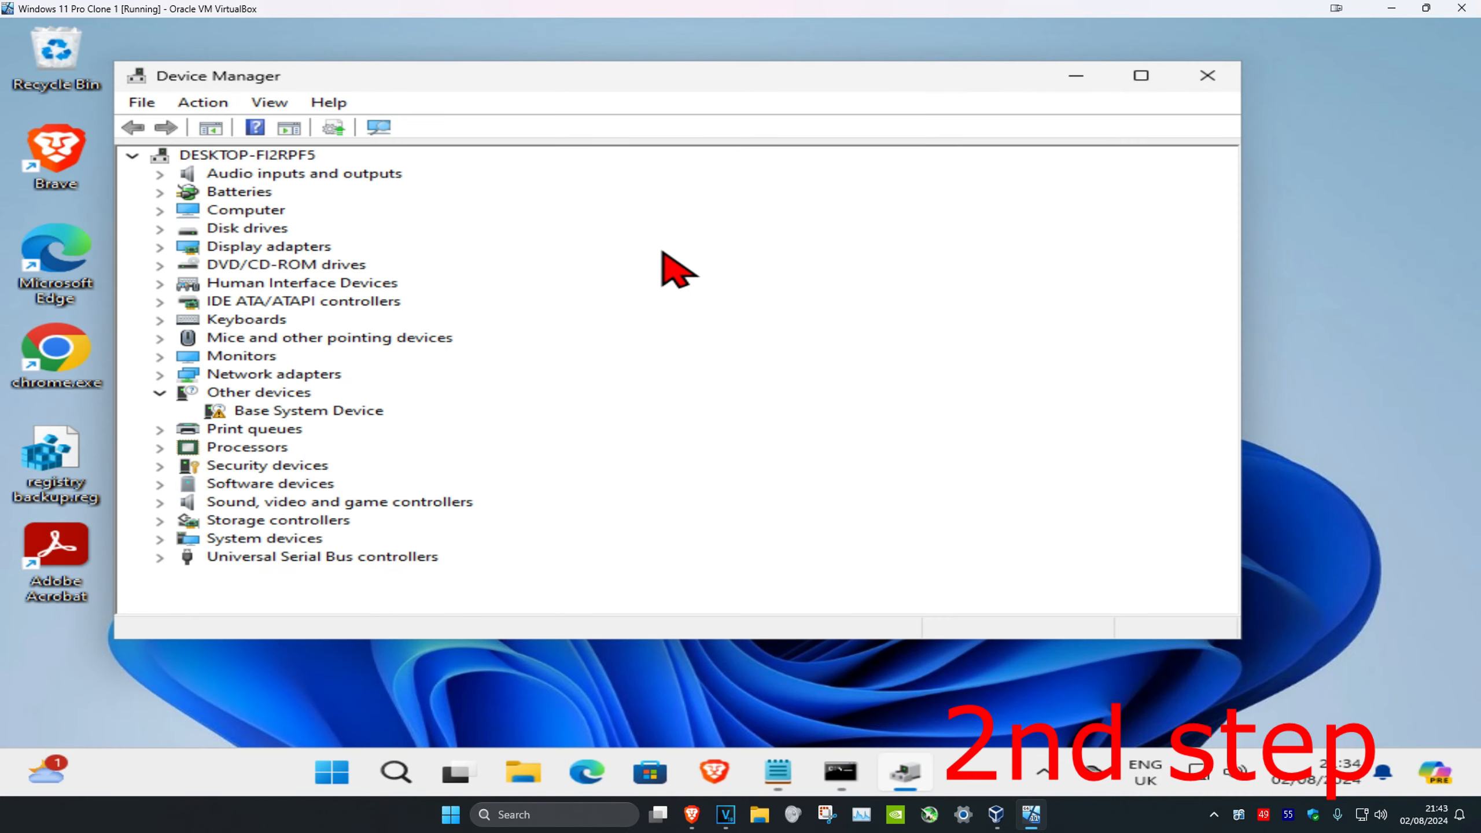
left_click(269, 102)
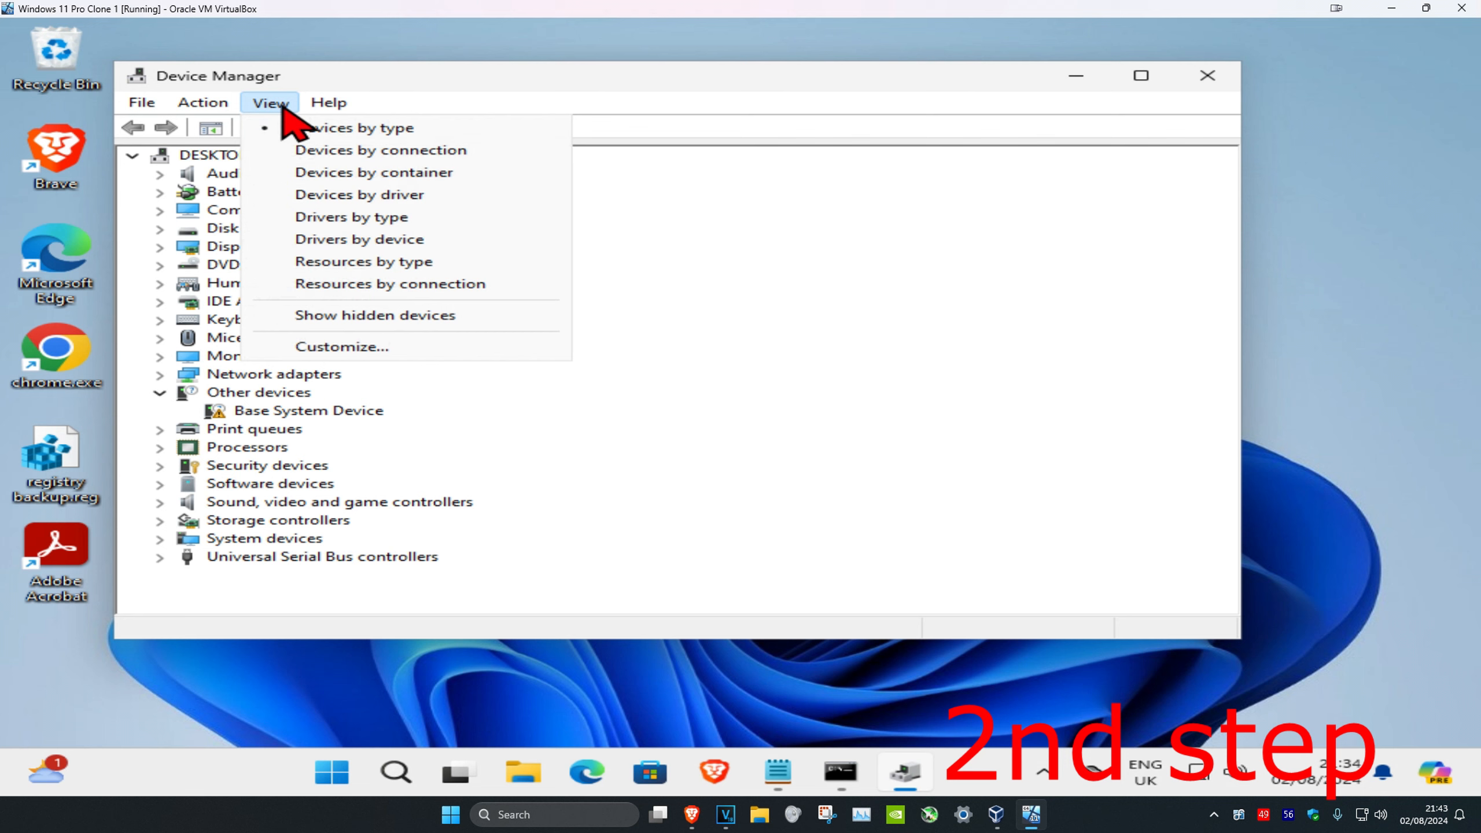
left_click(374, 315)
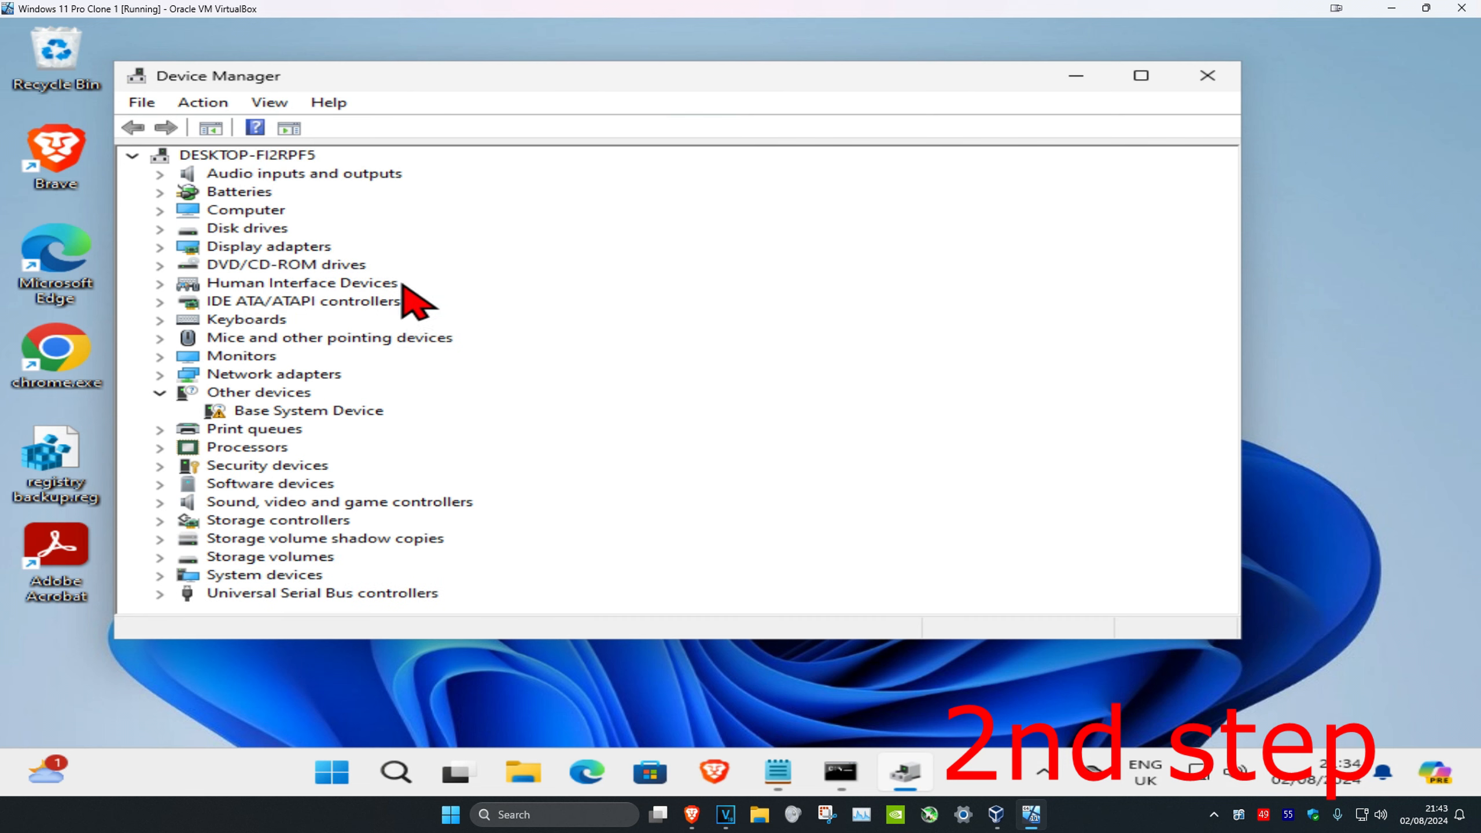
mouse_move(175, 382)
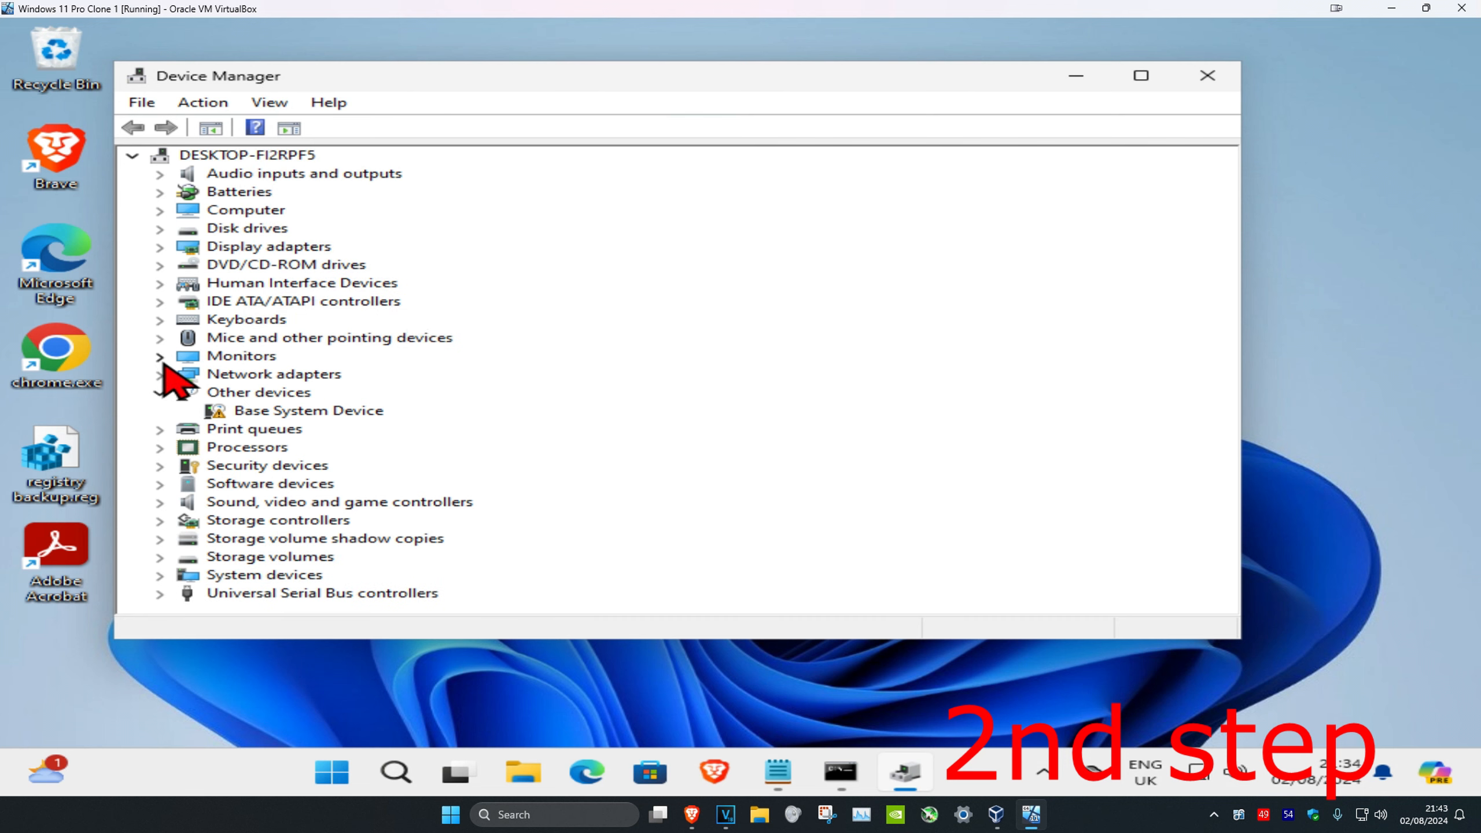
left_click(161, 355)
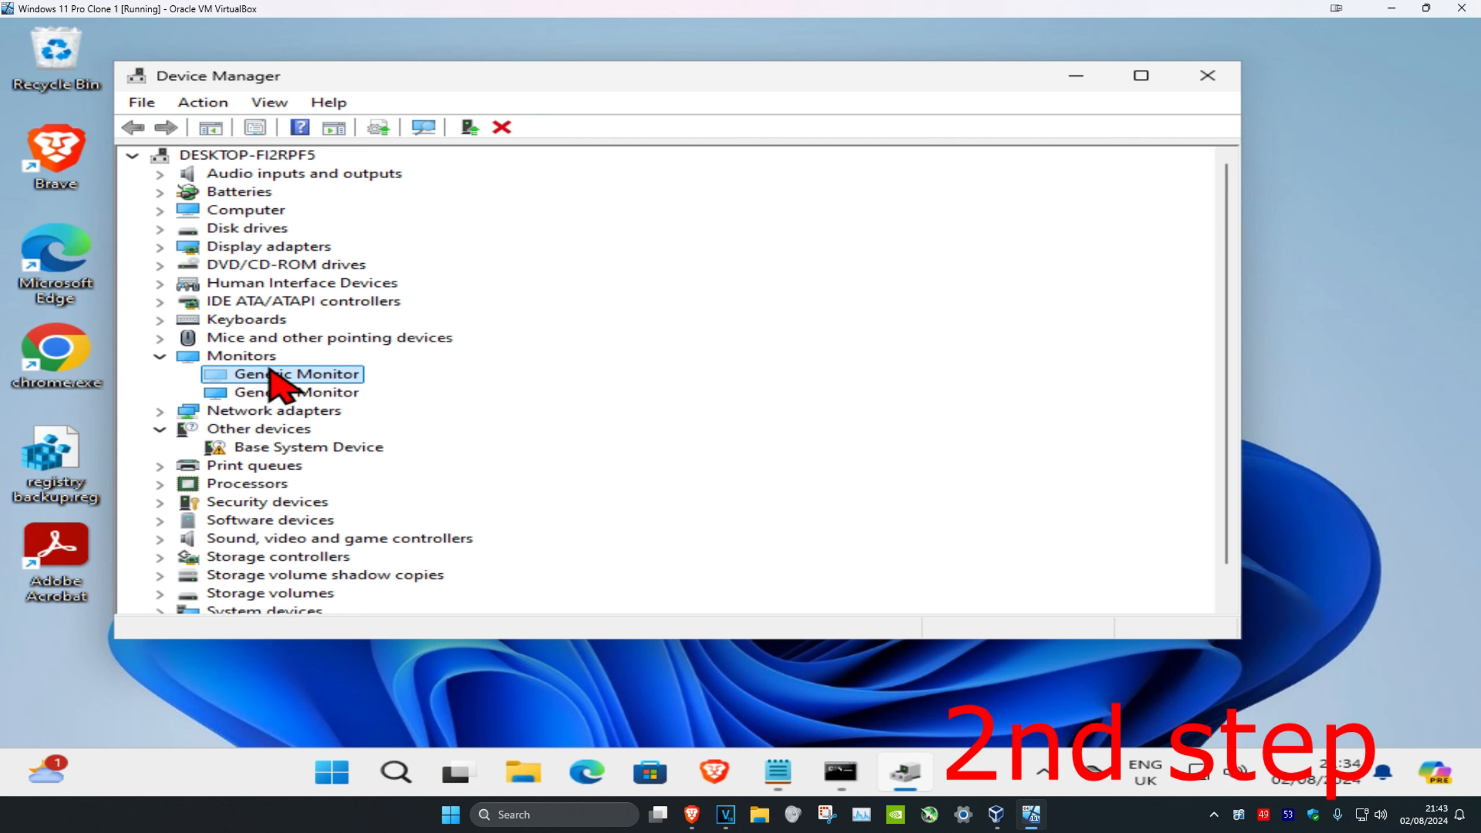
mouse_move(288, 397)
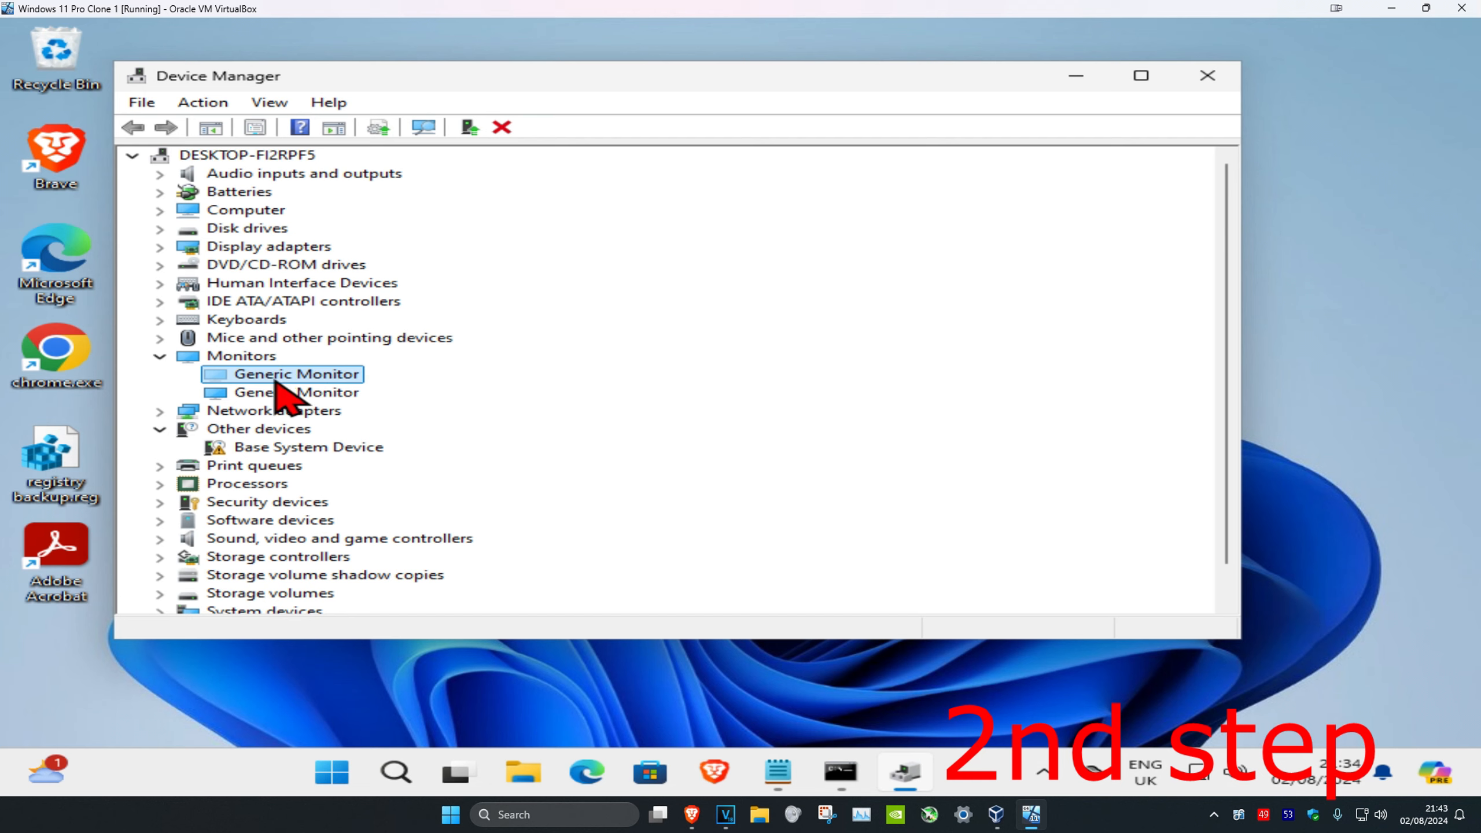
mouse_move(284, 278)
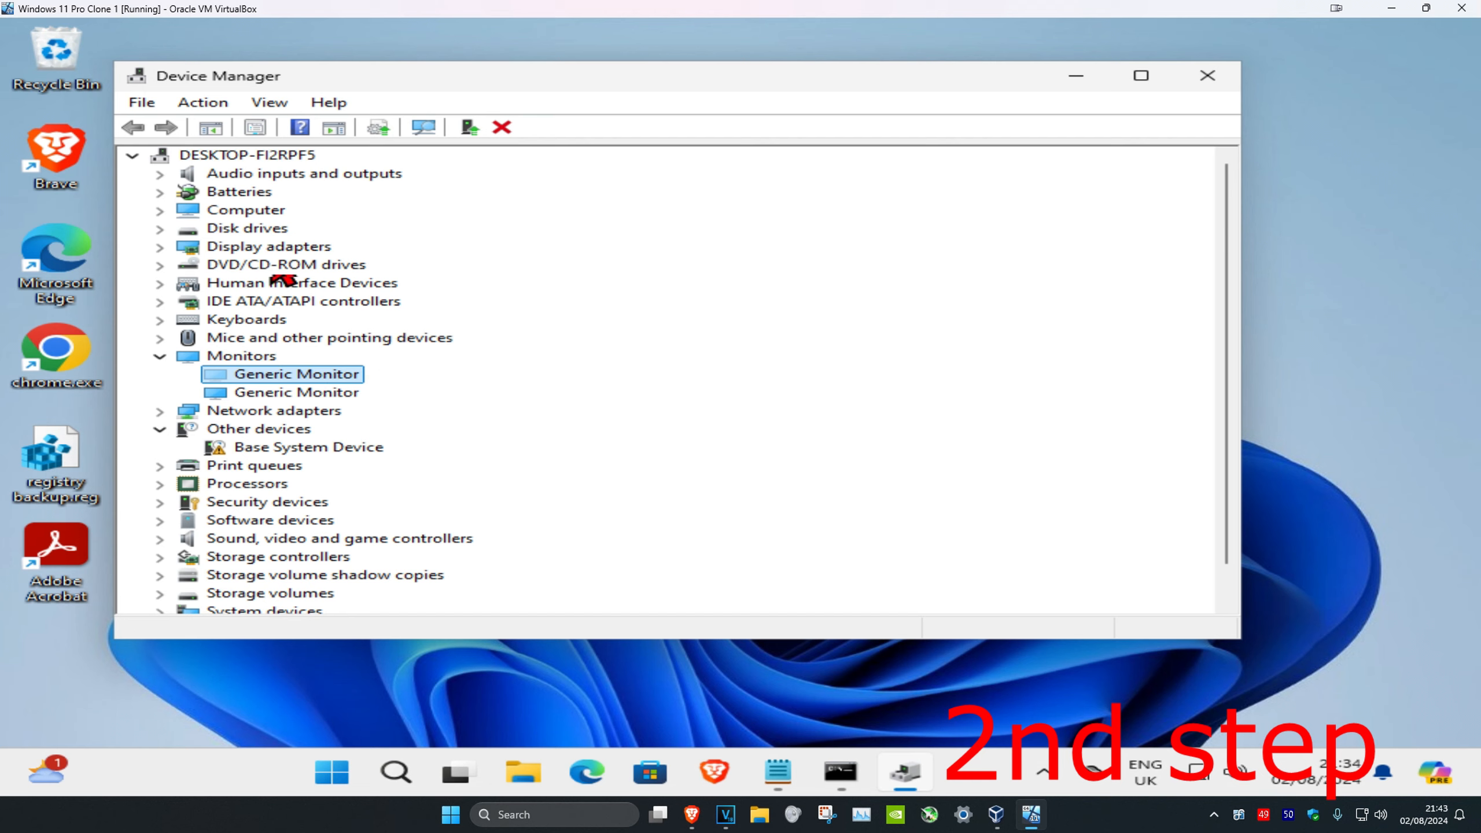